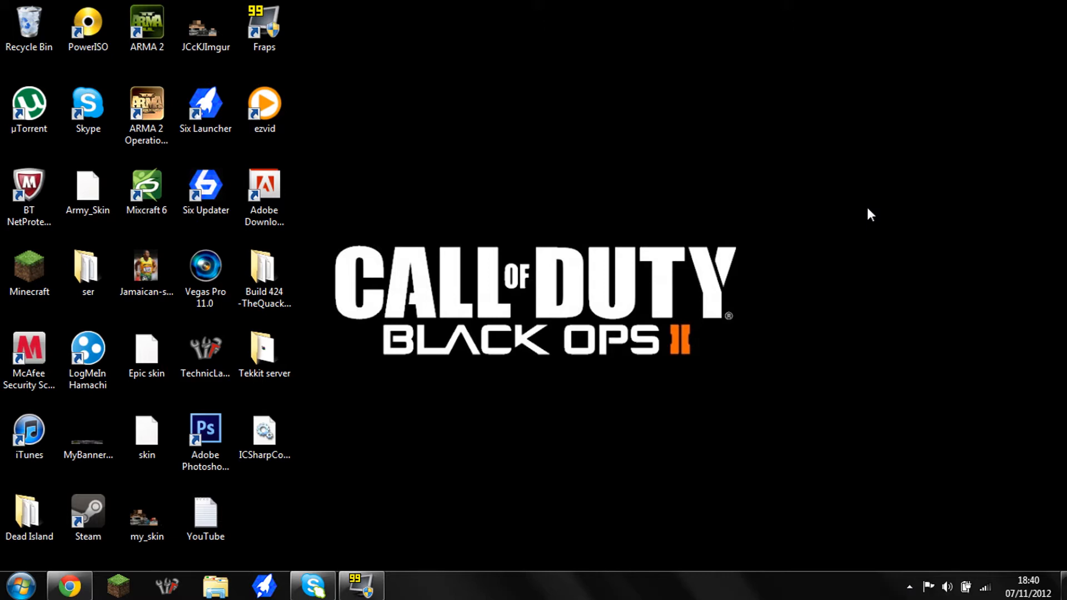
{"action": "mouse_move", "coordinate": [834, 245]}
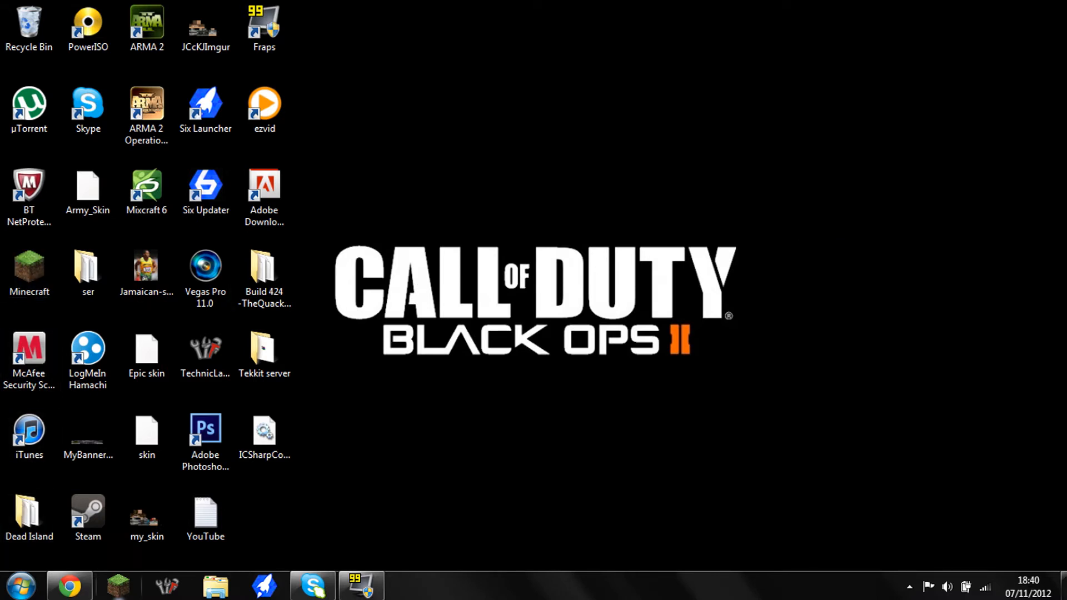
Step: Download the 'Download Here .exe' installer from the Skydaz page's Downloads section in Chrome
{"action": "left_click", "coordinate": [67, 582]}
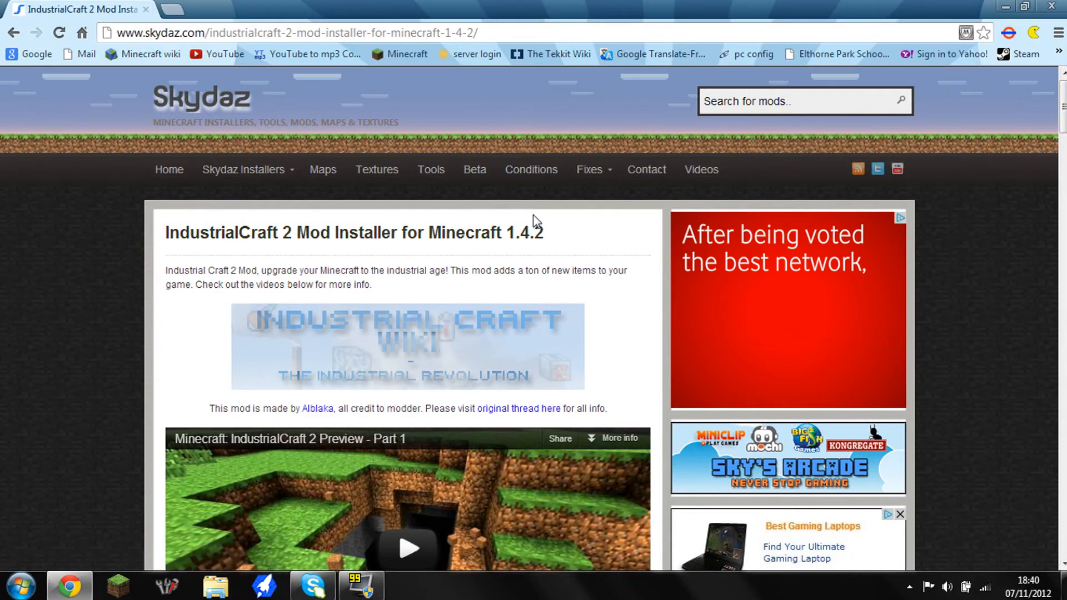
{"action": "scroll", "scroll_direction": "down", "scroll_amount": 3}
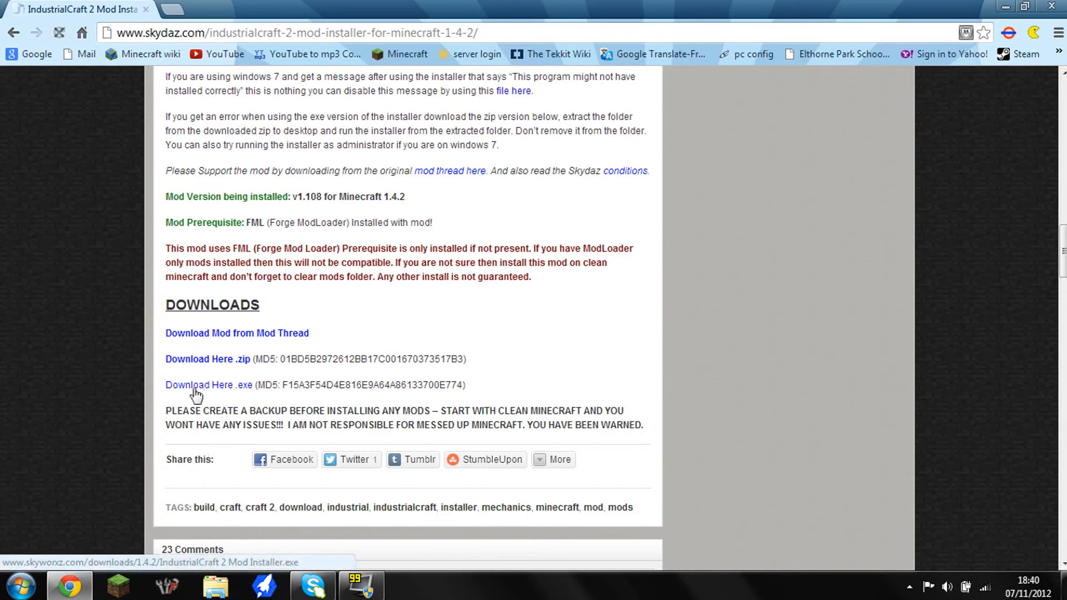
{"action": "left_click", "coordinate": [197, 384]}
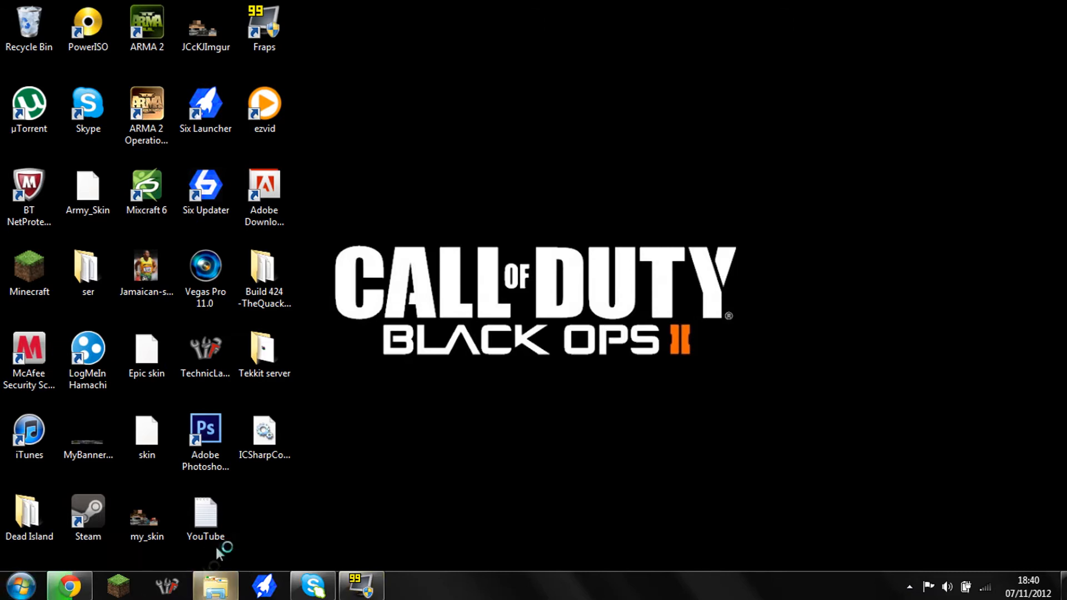
Step: Move the IndustrialCraft 2 Mod Installer from Downloads onto the desktop, accepting the publisher warning
{"action": "left_click", "coordinate": [213, 591]}
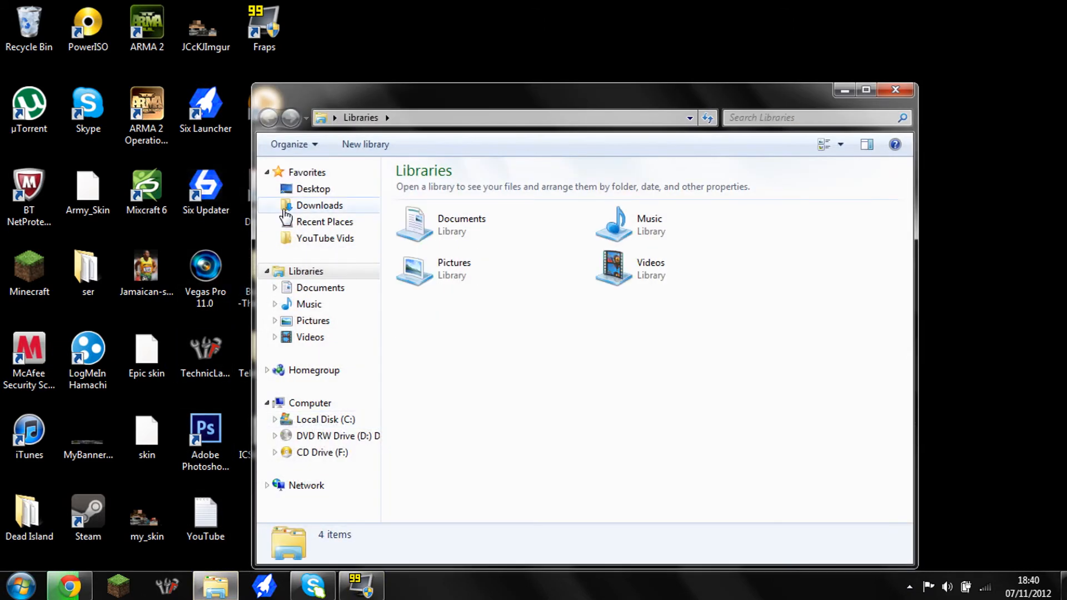
{"action": "left_click", "coordinate": [319, 204]}
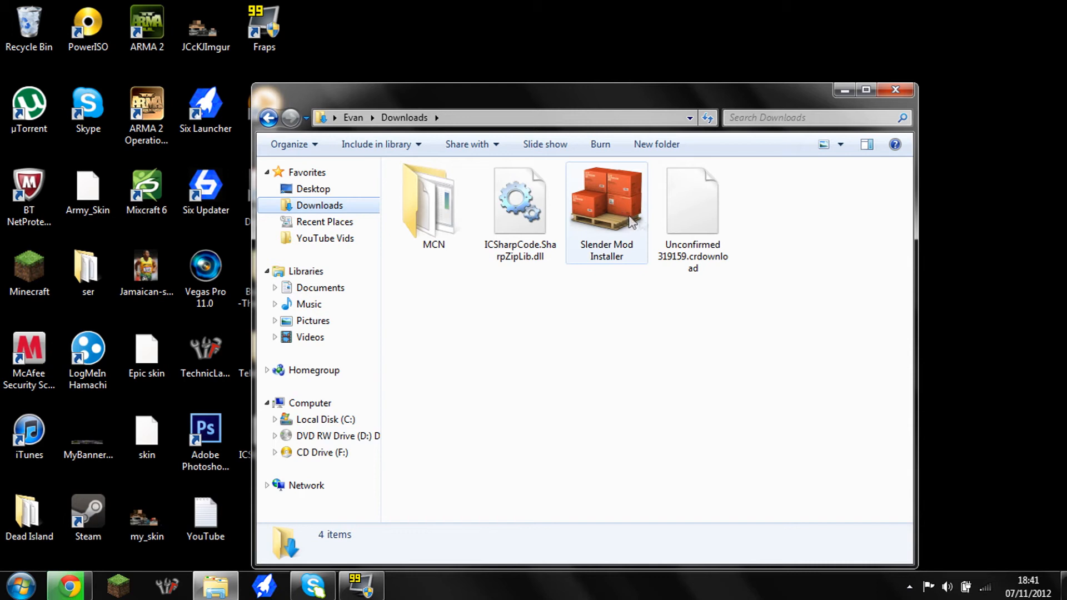
{"action": "mouse_move", "coordinate": [636, 191]}
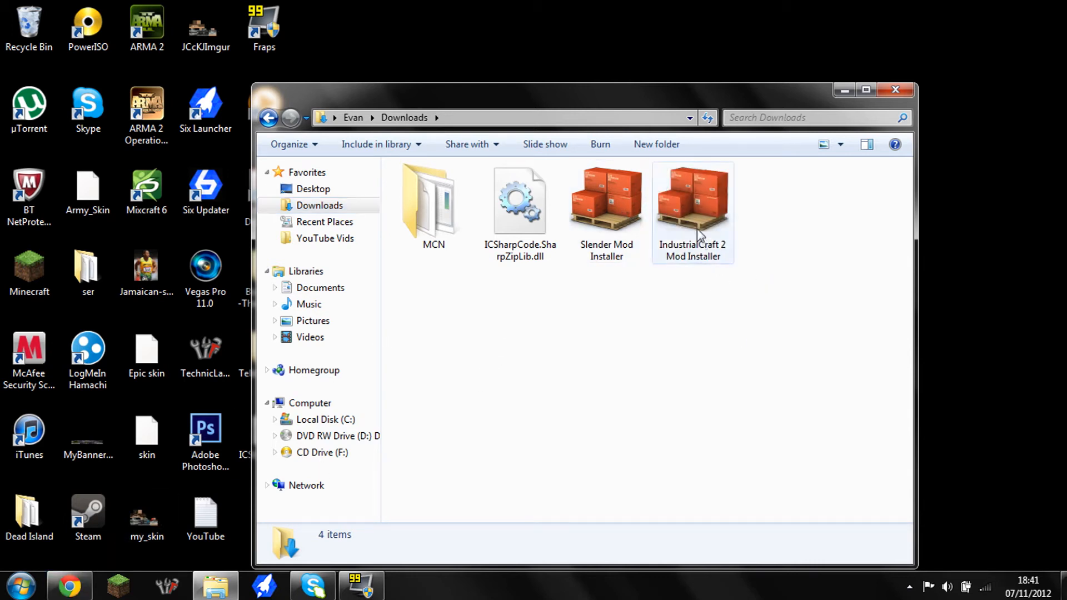
{"action": "left_click_drag", "start_coordinate": [692, 204], "coordinate": [676, 39]}
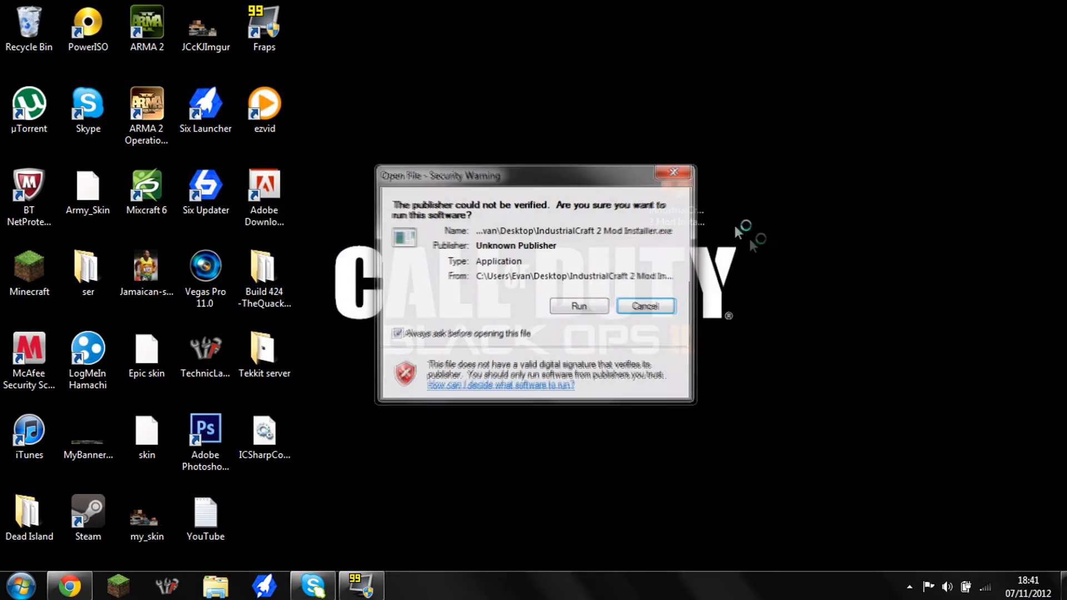
{"action": "left_click", "coordinate": [644, 305]}
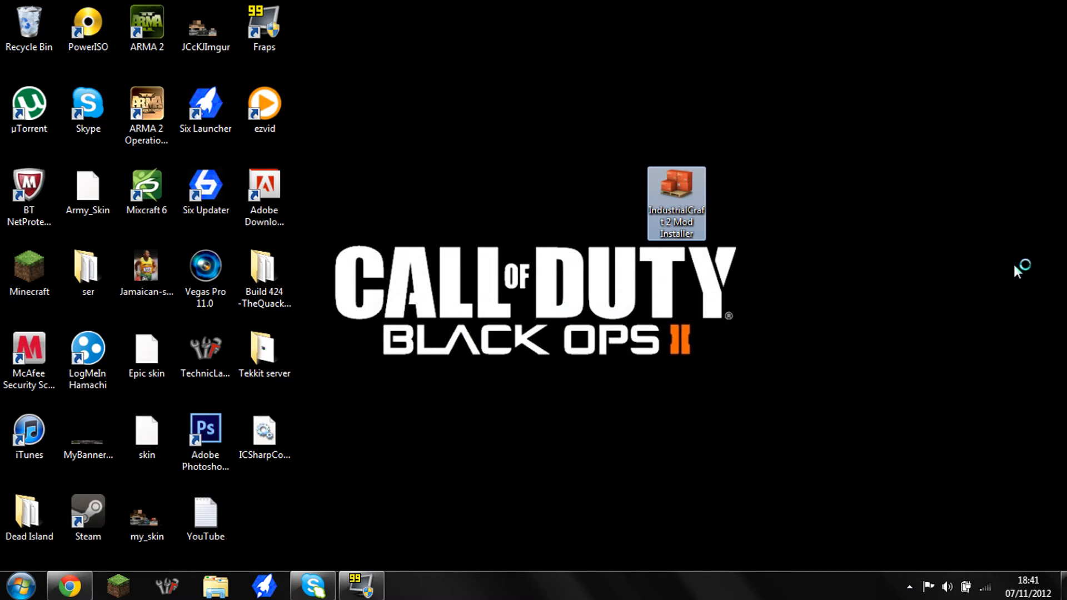
{"action": "mouse_move", "coordinate": [871, 339]}
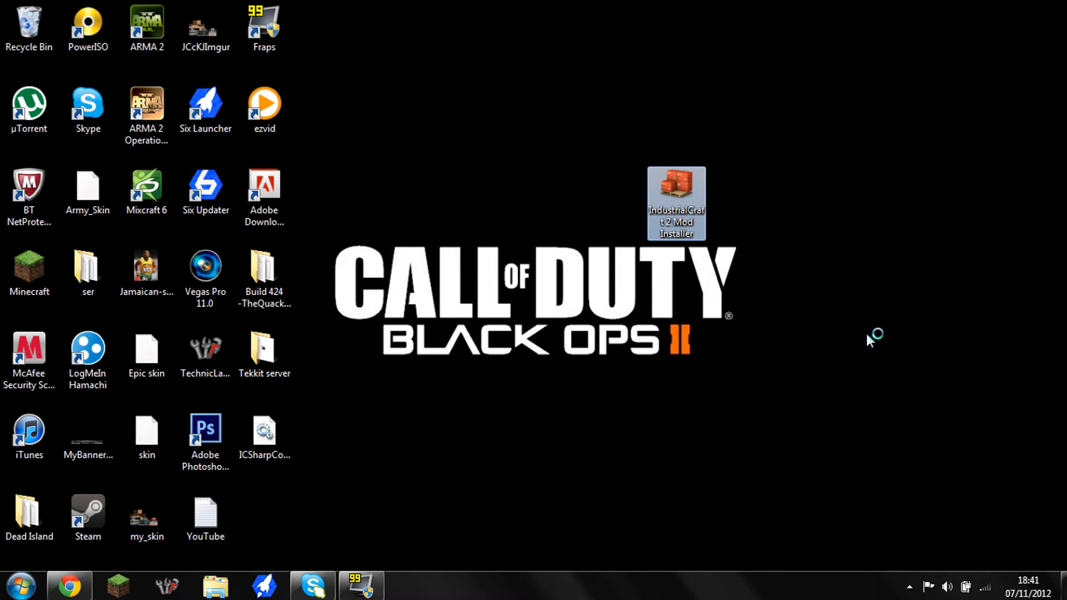
Step: Run the installer and install the IndustrialCraft mod, choosing No to the Minecraft backup
{"action": "double_click", "coordinate": [677, 191]}
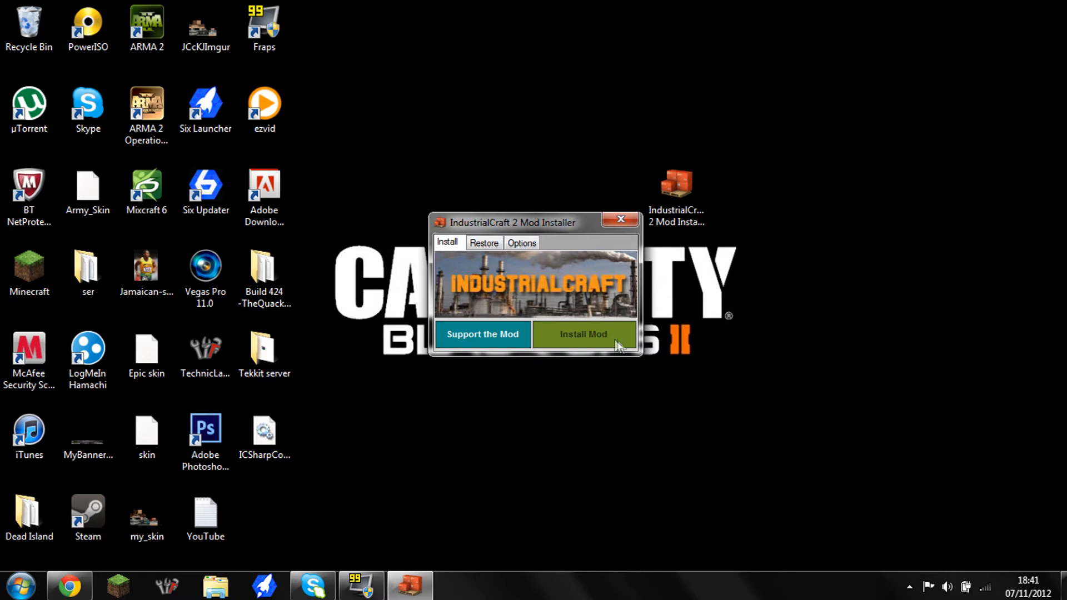
{"action": "left_click", "coordinate": [582, 335]}
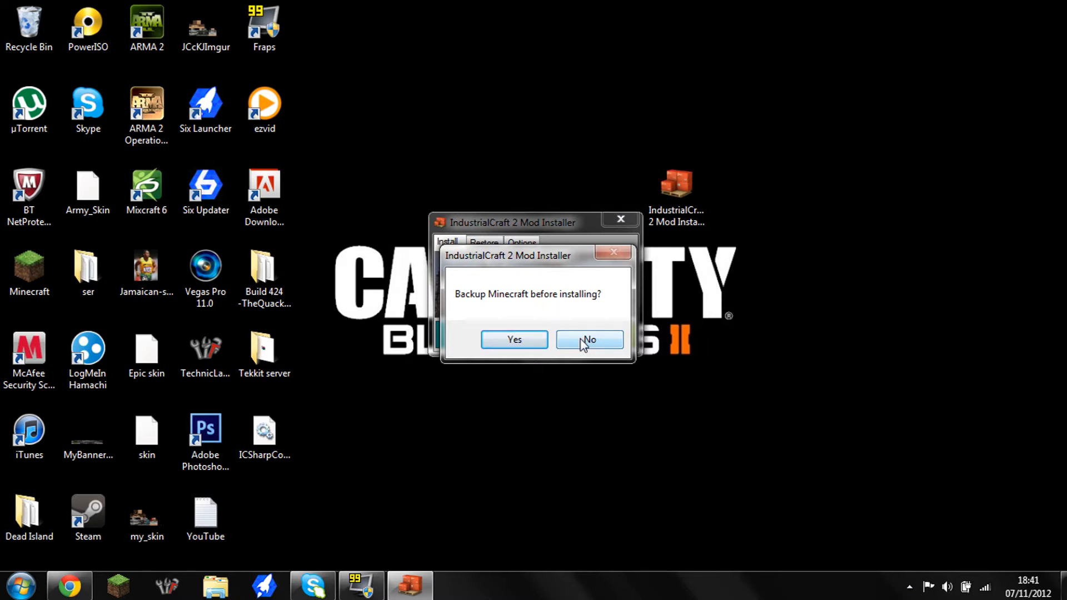
{"action": "left_click", "coordinate": [590, 340]}
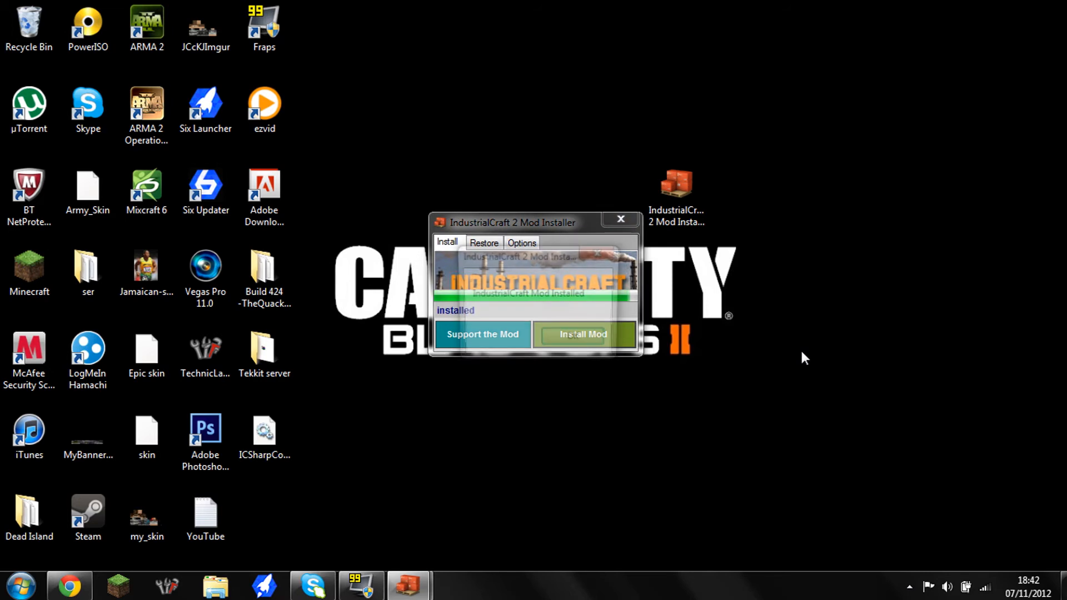
Step: Dismiss the 'IndustrialCraft Mod Installed' message and cancel the Program Compatibility Assistant
{"action": "left_click", "coordinate": [583, 334]}
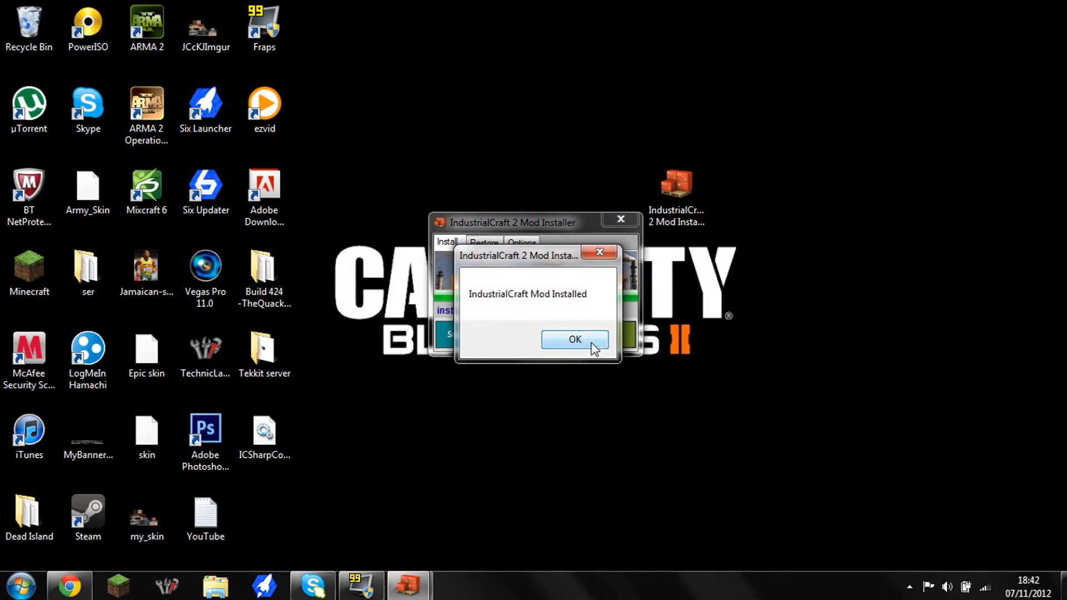
{"action": "left_click", "coordinate": [575, 339]}
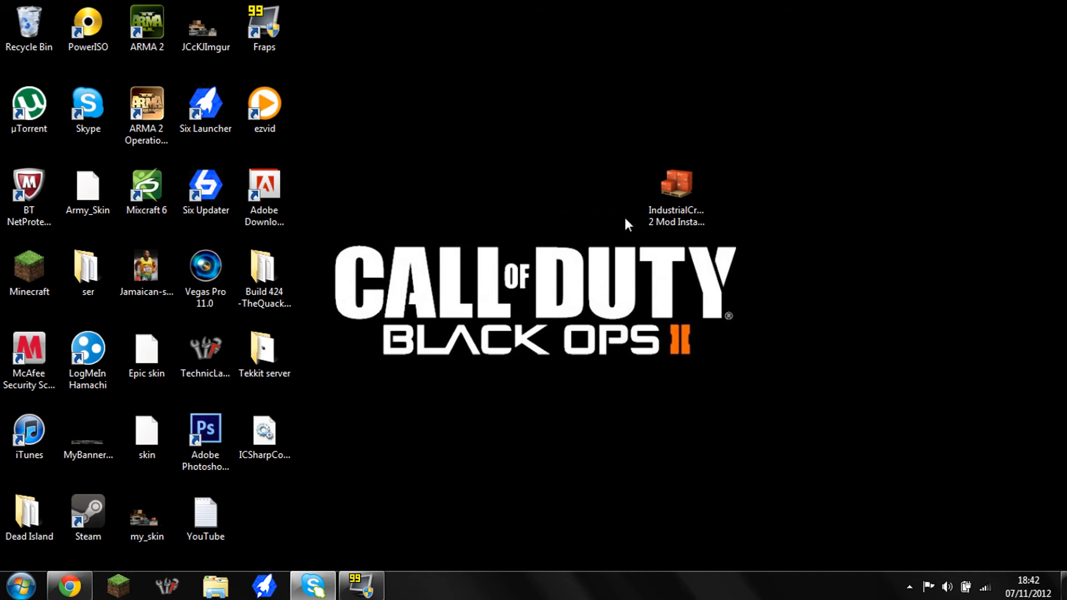
{"action": "mouse_move", "coordinate": [559, 297]}
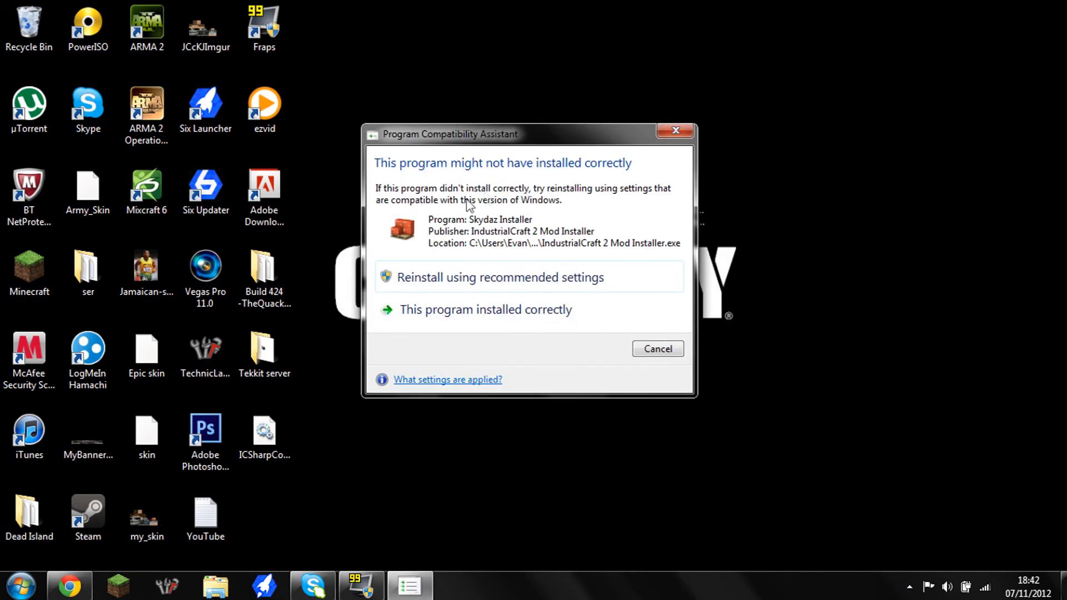
{"action": "mouse_move", "coordinate": [573, 333]}
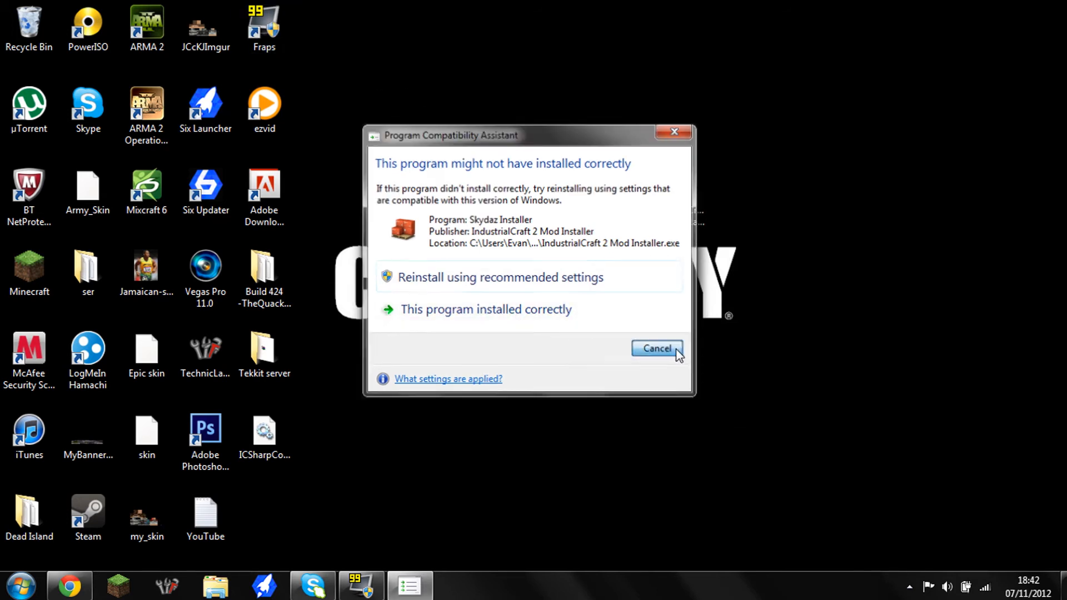
{"action": "left_click", "coordinate": [657, 348]}
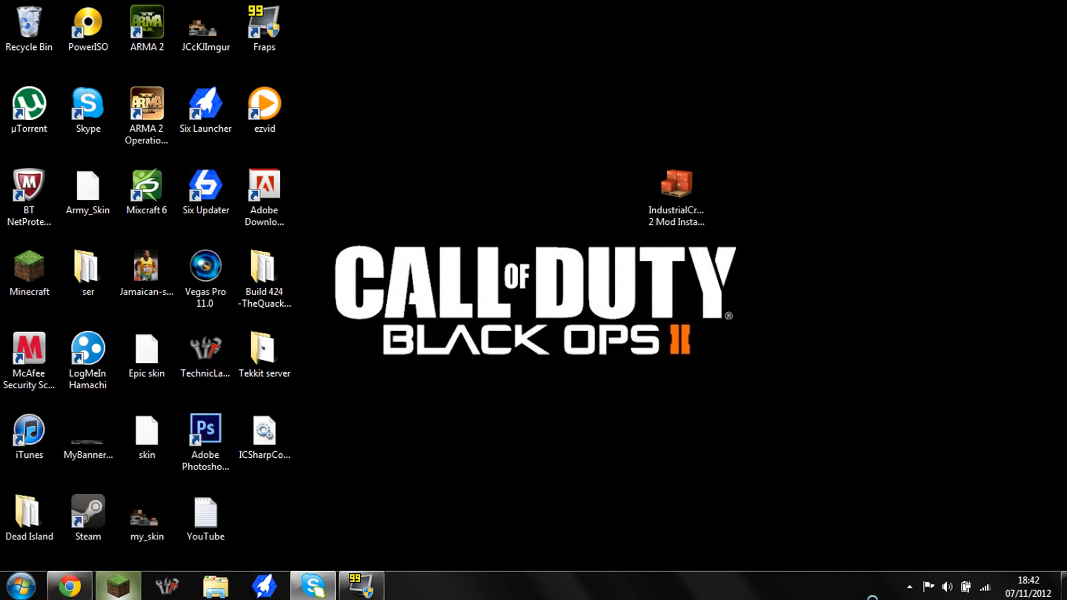
Step: Start the Minecraft launcher and log in with the saved account password
{"action": "double_click", "coordinate": [29, 270]}
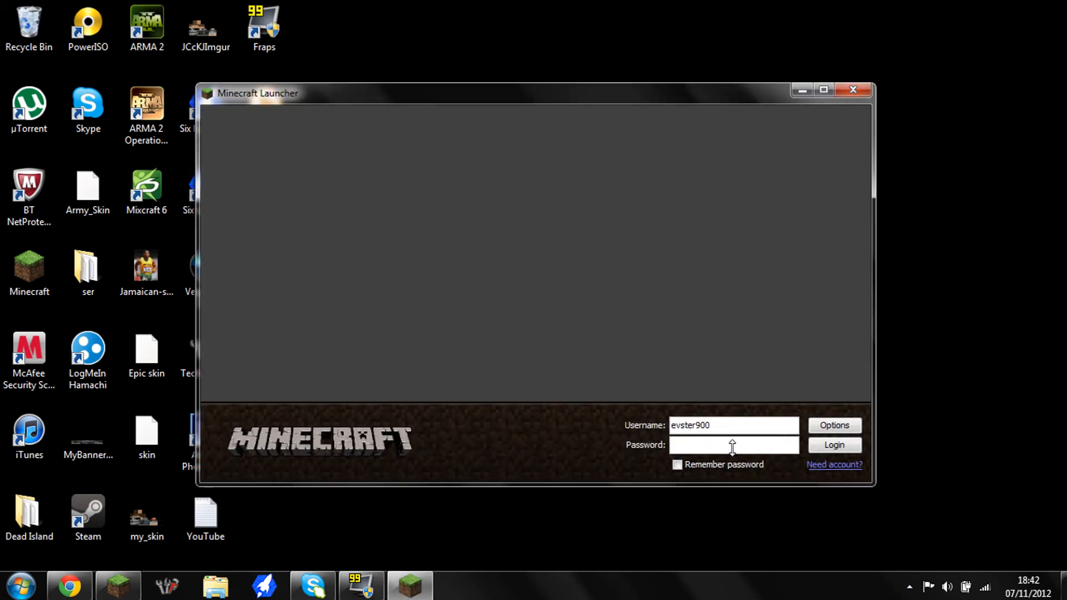
{"action": "mouse_move", "coordinate": [705, 410]}
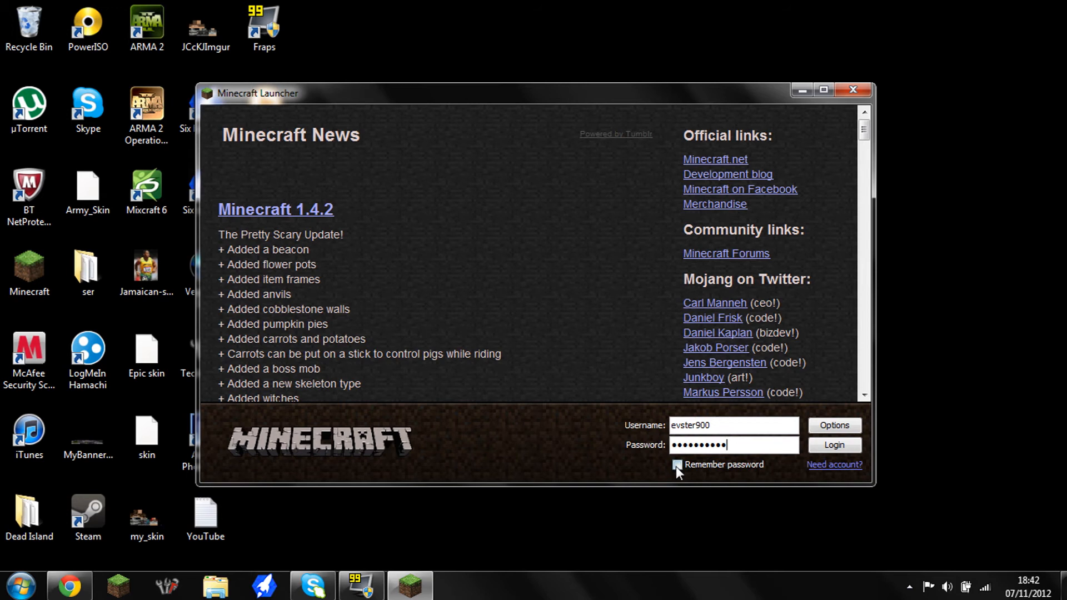
{"action": "left_click", "coordinate": [835, 445]}
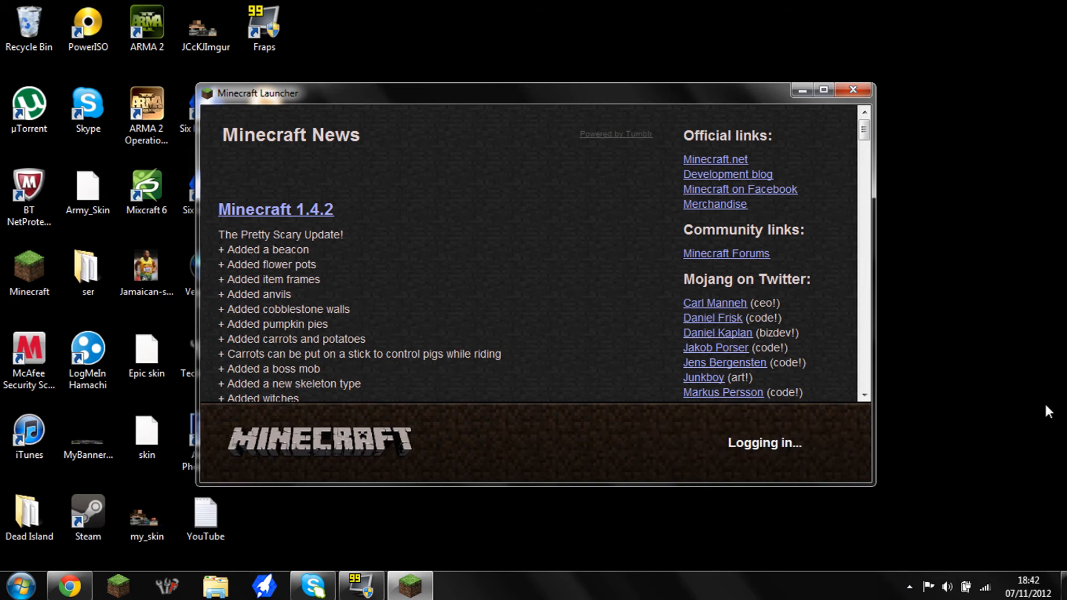